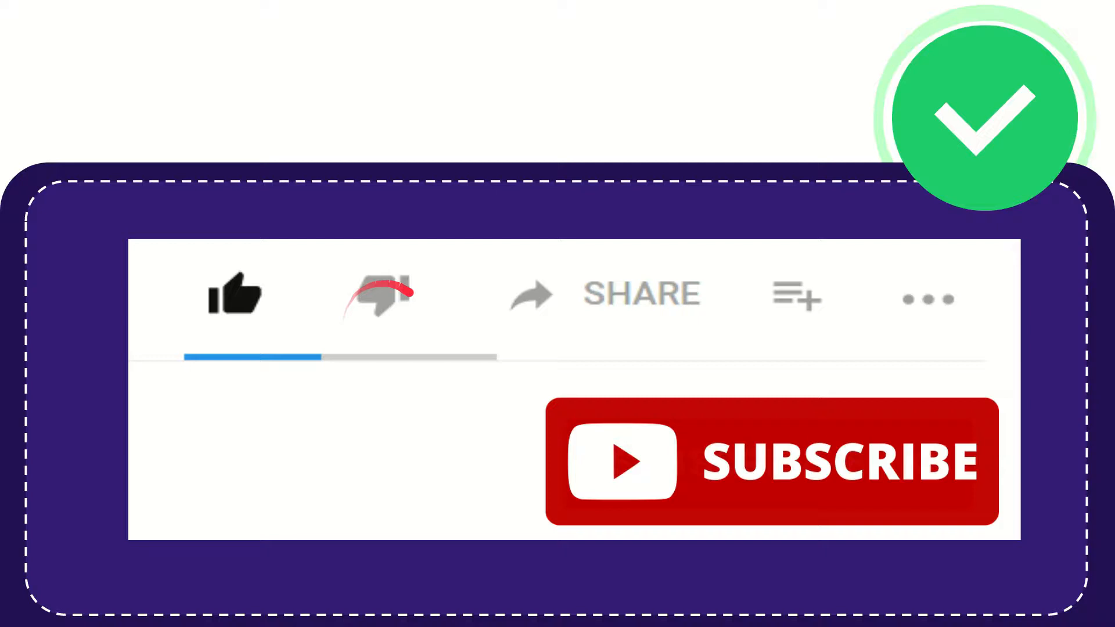
pyautogui.click(378, 295)
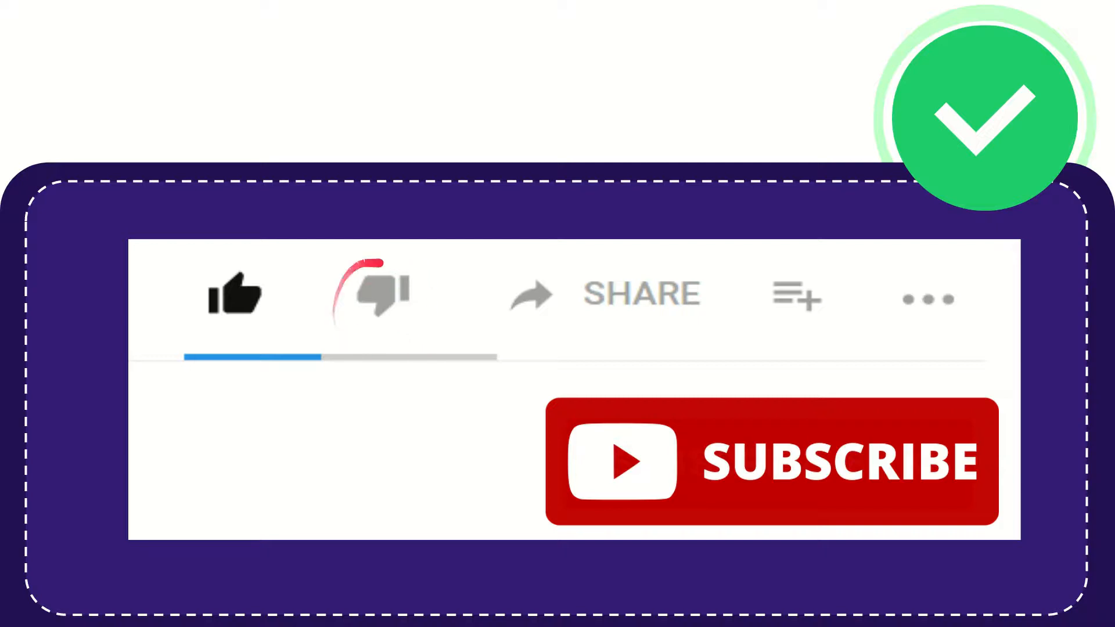